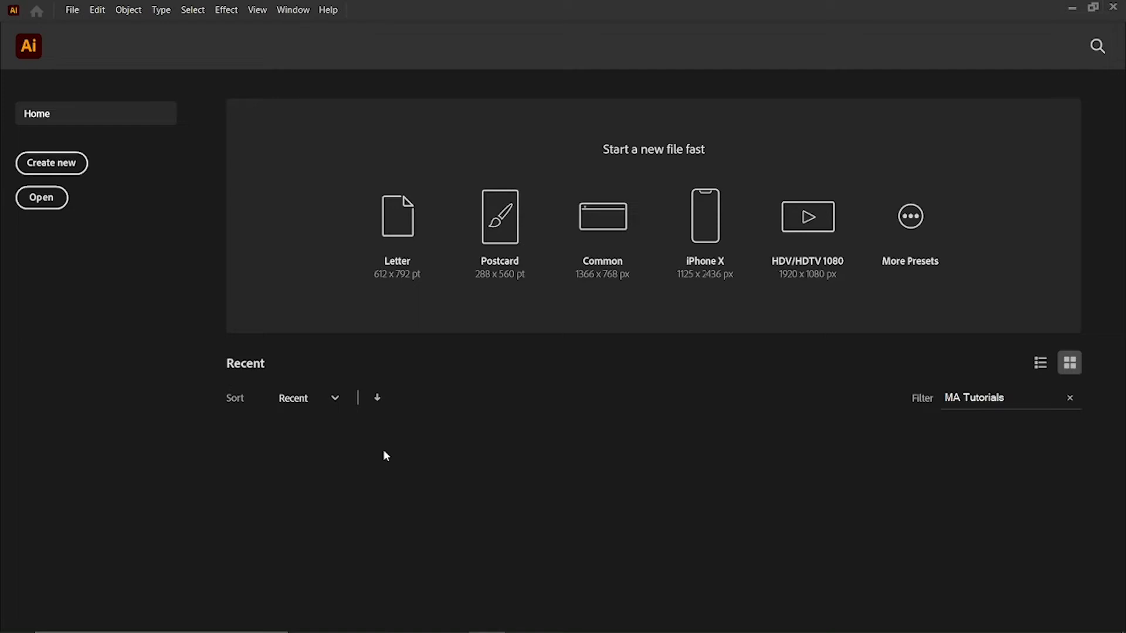
# Create a new document named Wallpaper 3 at 390 × 844 px.
pyautogui.click(50, 163)
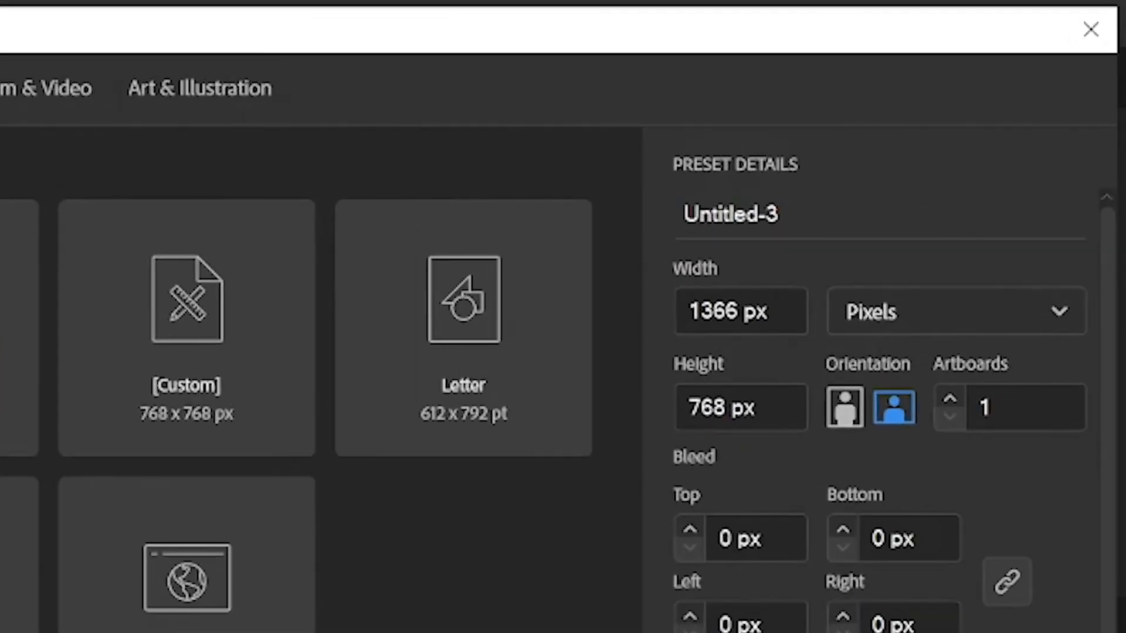
pyautogui.write('Wallpaper 3')
pyautogui.write('390')
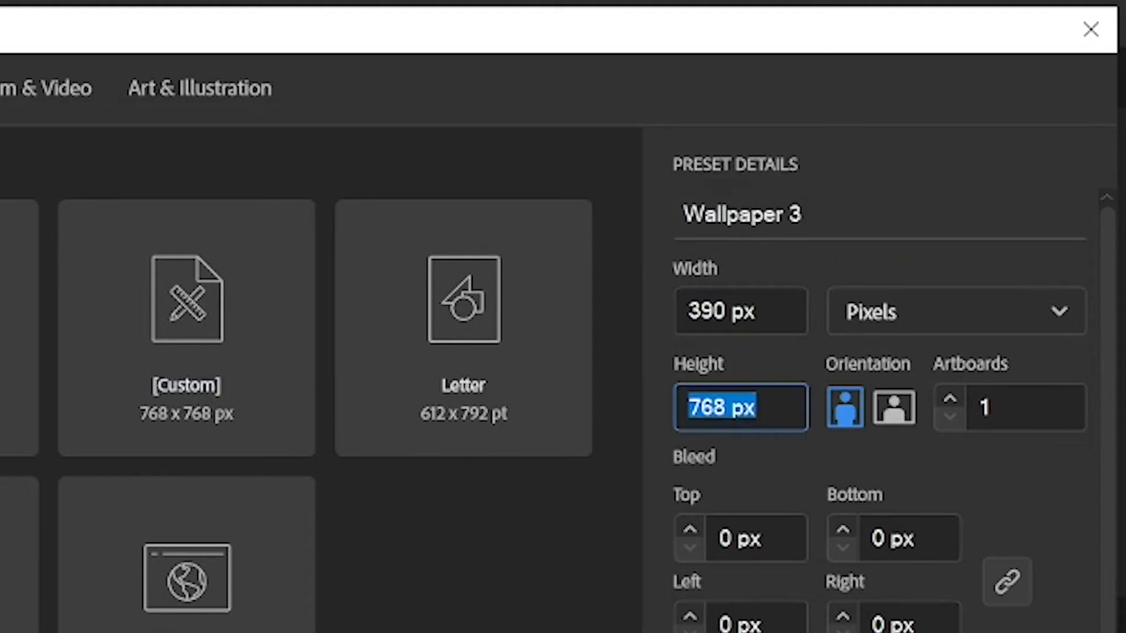
pyautogui.write('844')
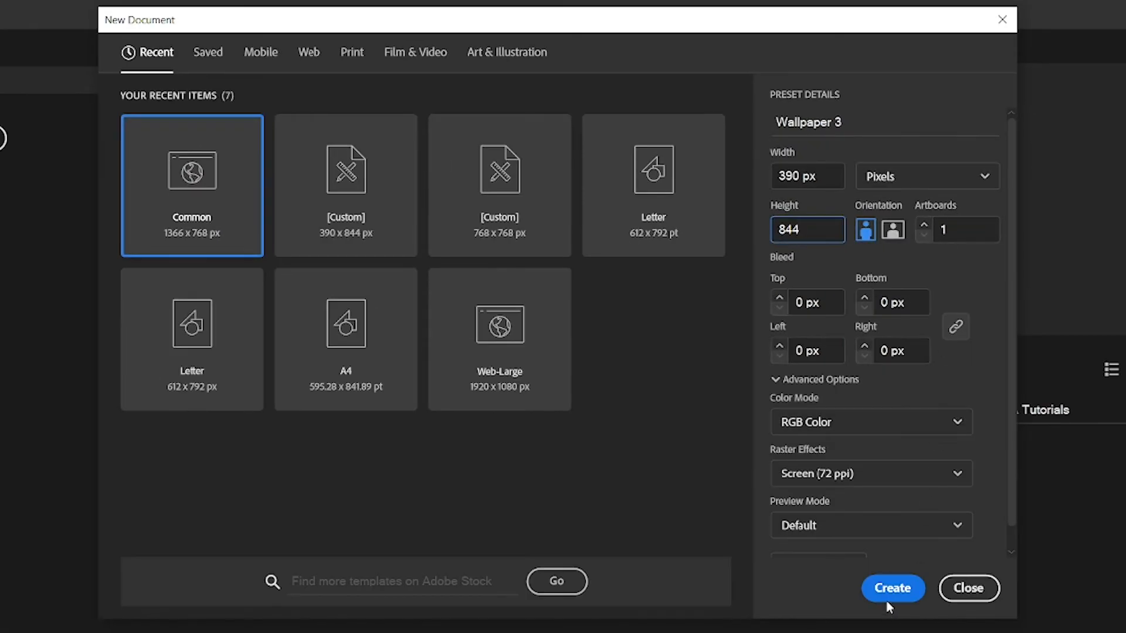
pyautogui.click(893, 587)
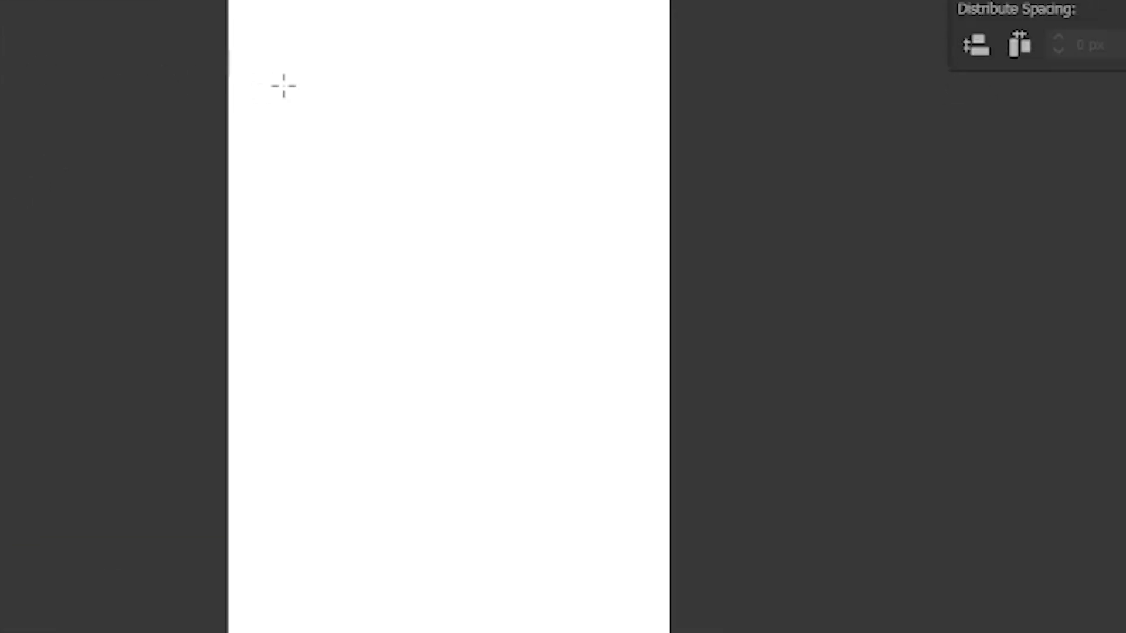
# Draw a 390 × 844 px rectangle aligned over the whole artboard.
pyautogui.click(283, 85)
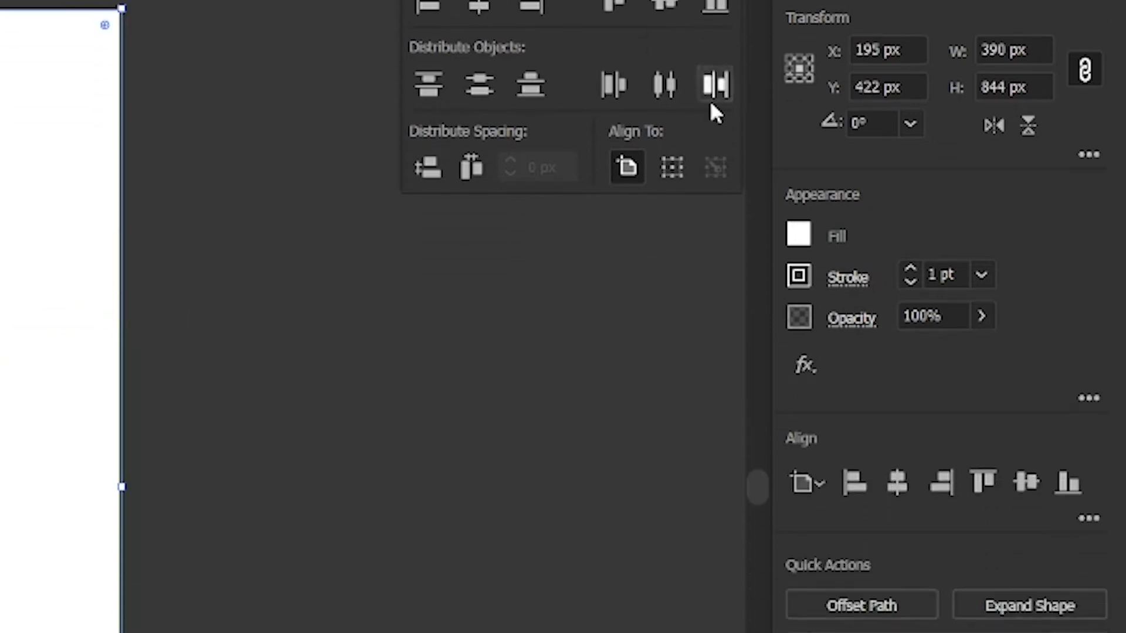
# Give the background rectangle a grey-beige fill from the Properties swatches.
pyautogui.click(798, 235)
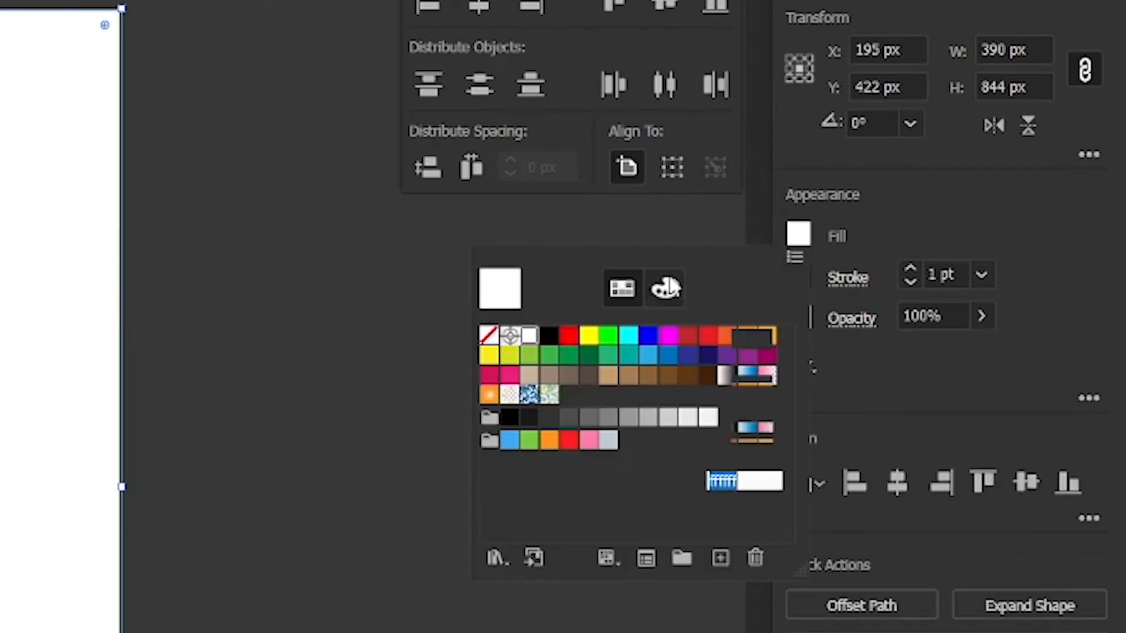
pyautogui.click(663, 287)
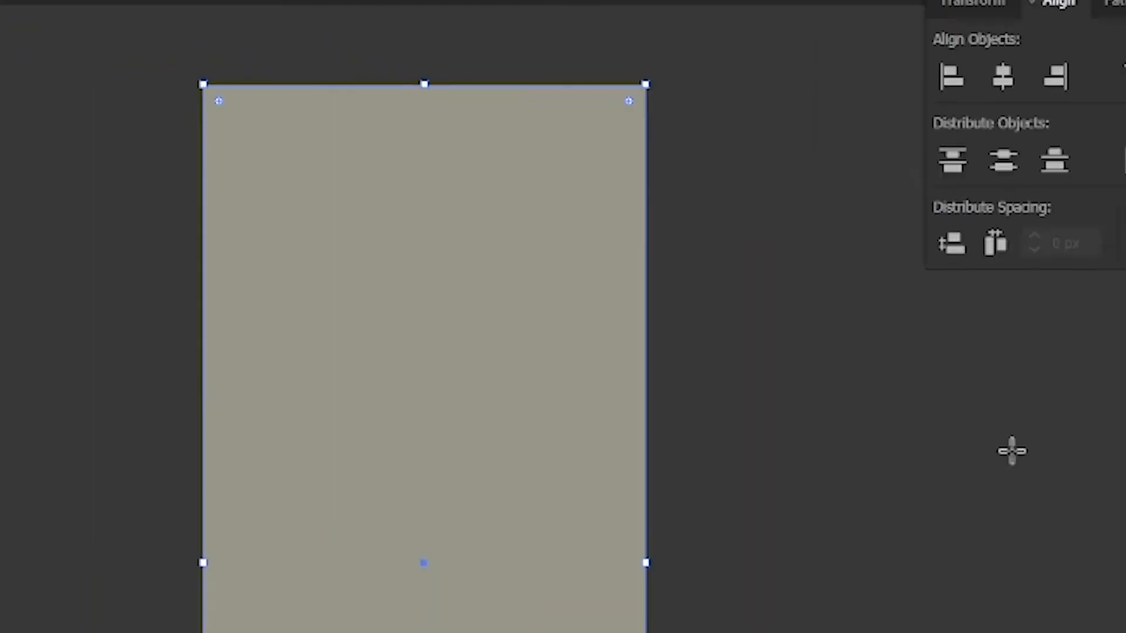
pyautogui.click(137, 16)
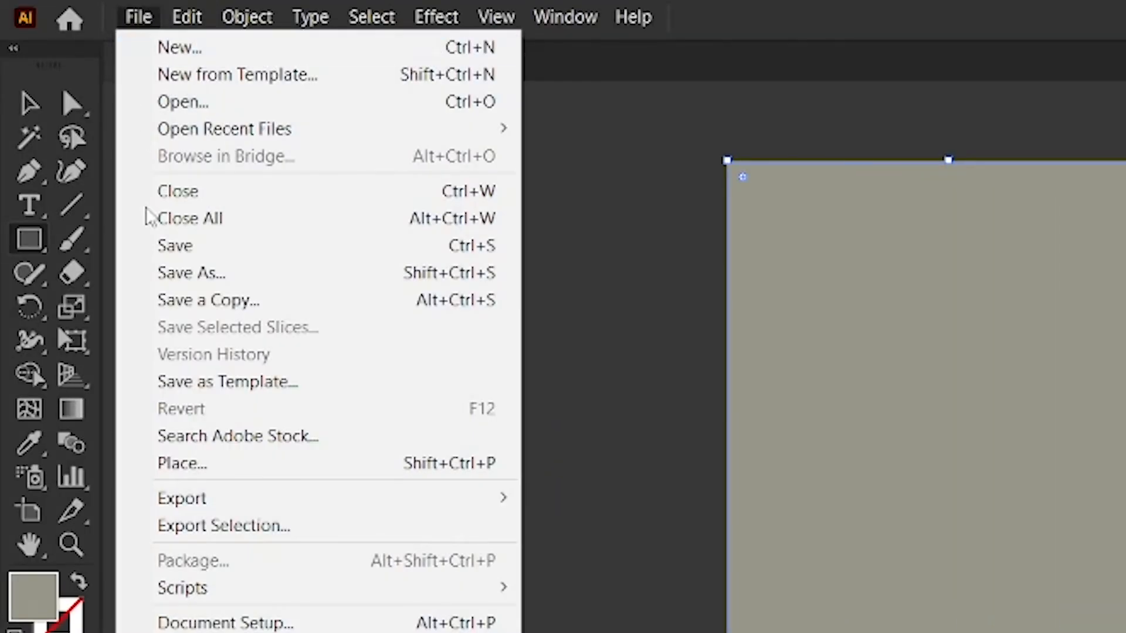
# Place the cat img file and centre it horizontally on the artboard.
pyautogui.click(181, 463)
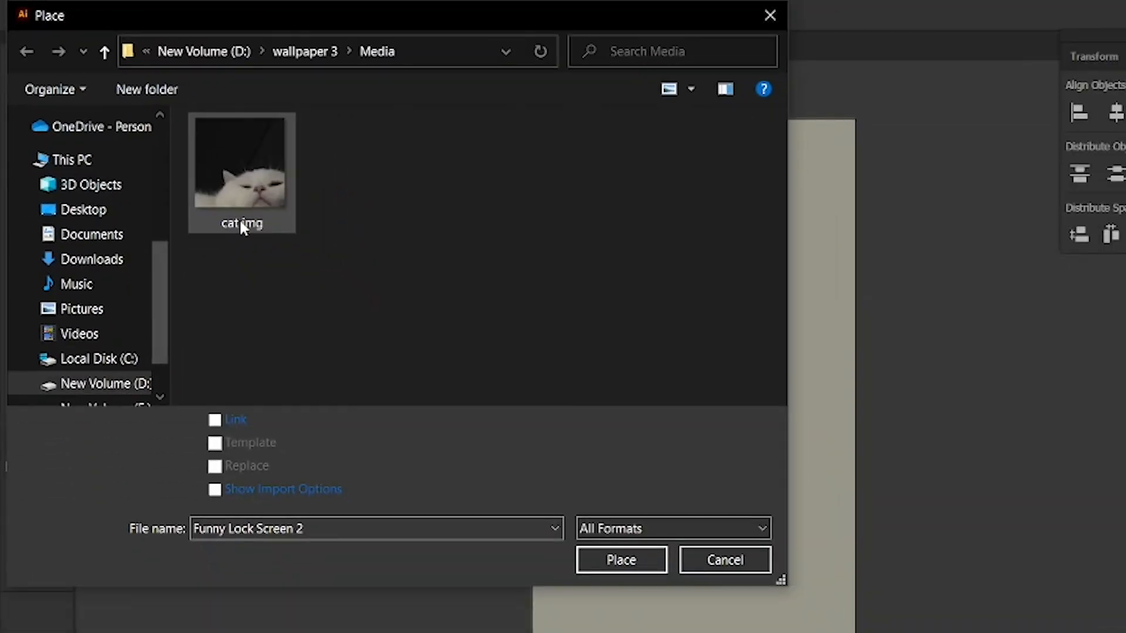
pyautogui.click(619, 560)
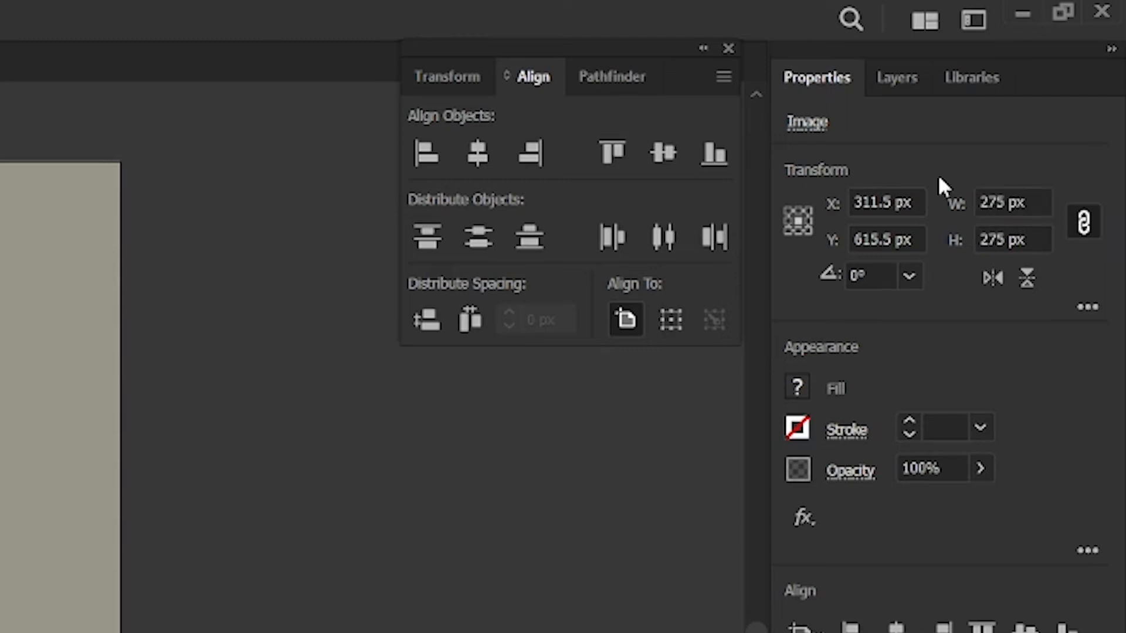
pyautogui.click(662, 152)
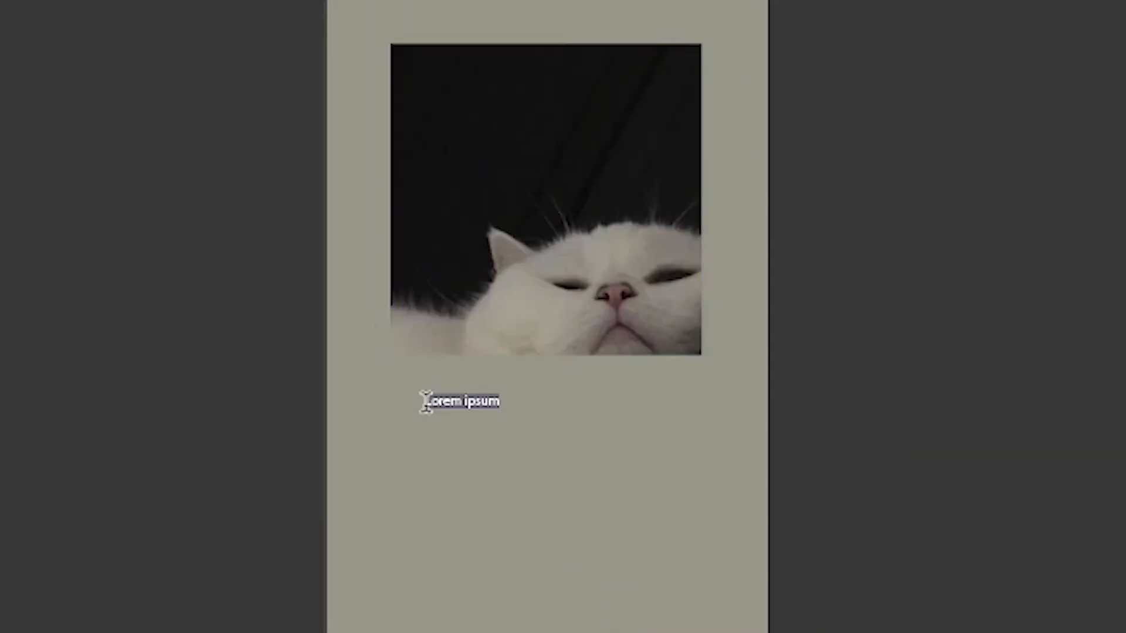
# Enter "bruh you don't know my password" below the photo, fill it white, and search fonts for 'p'.
pyautogui.write("bruh you don't know my password")
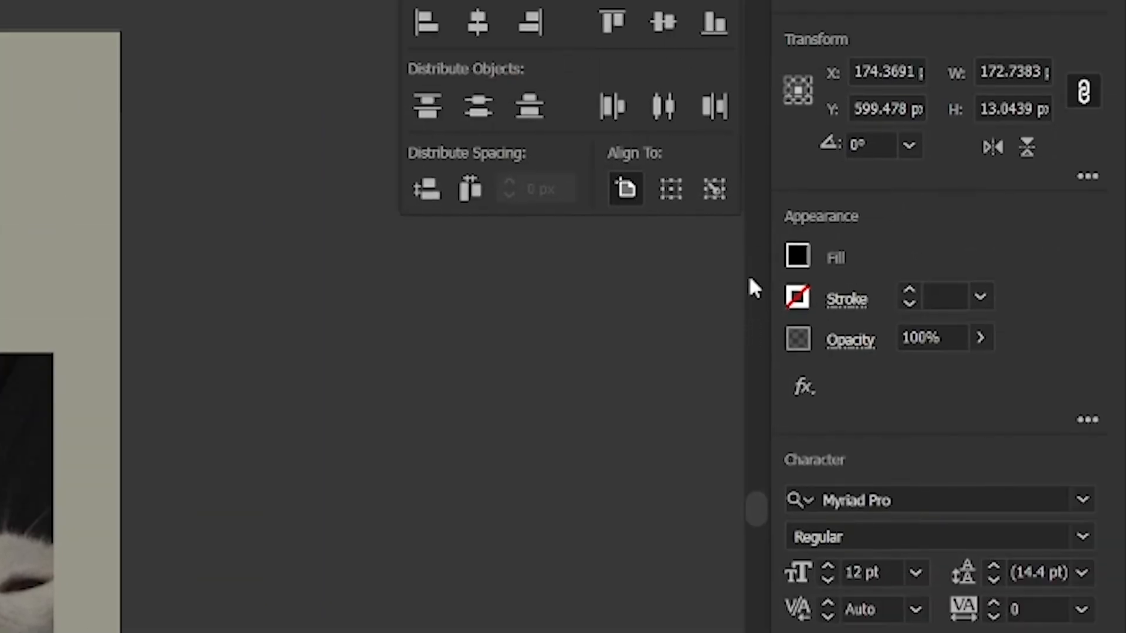
pyautogui.click(797, 257)
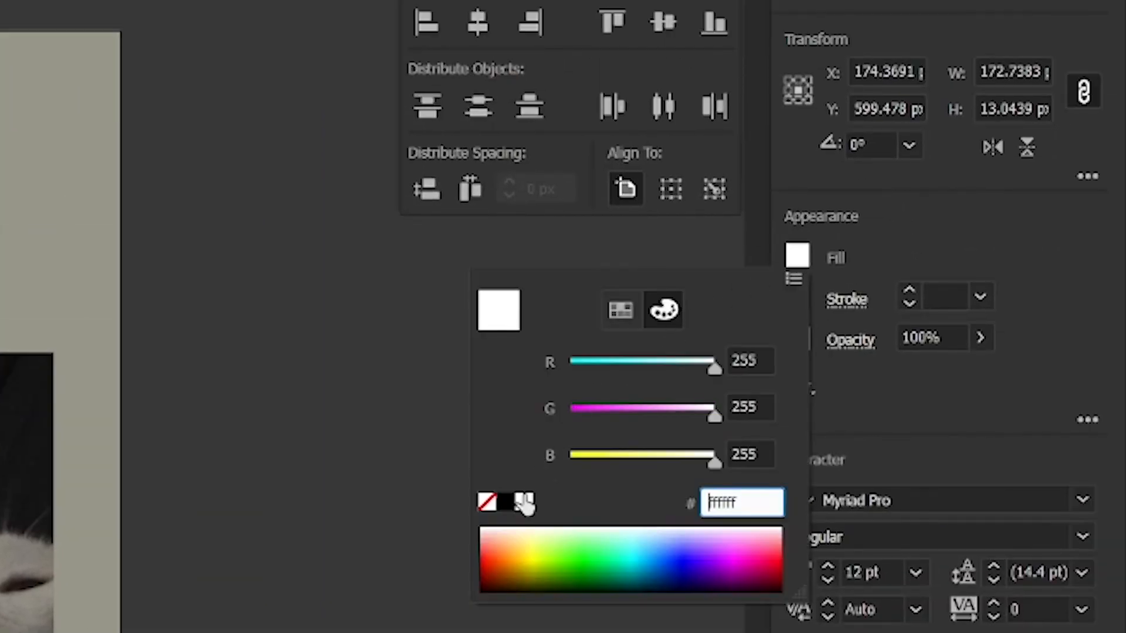
pyautogui.write('p')
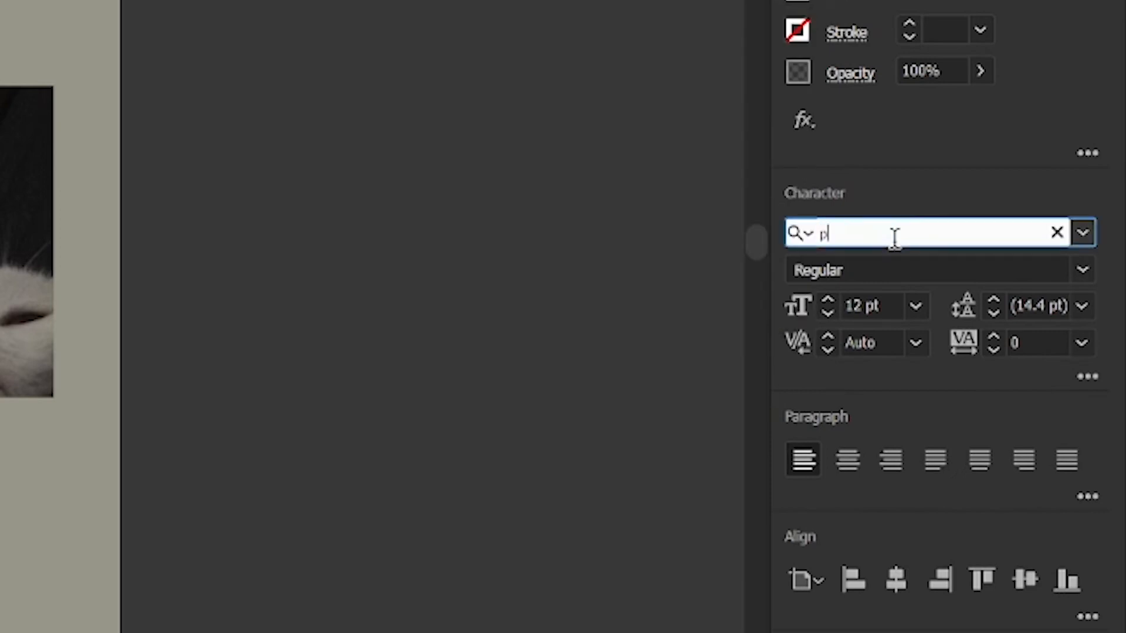